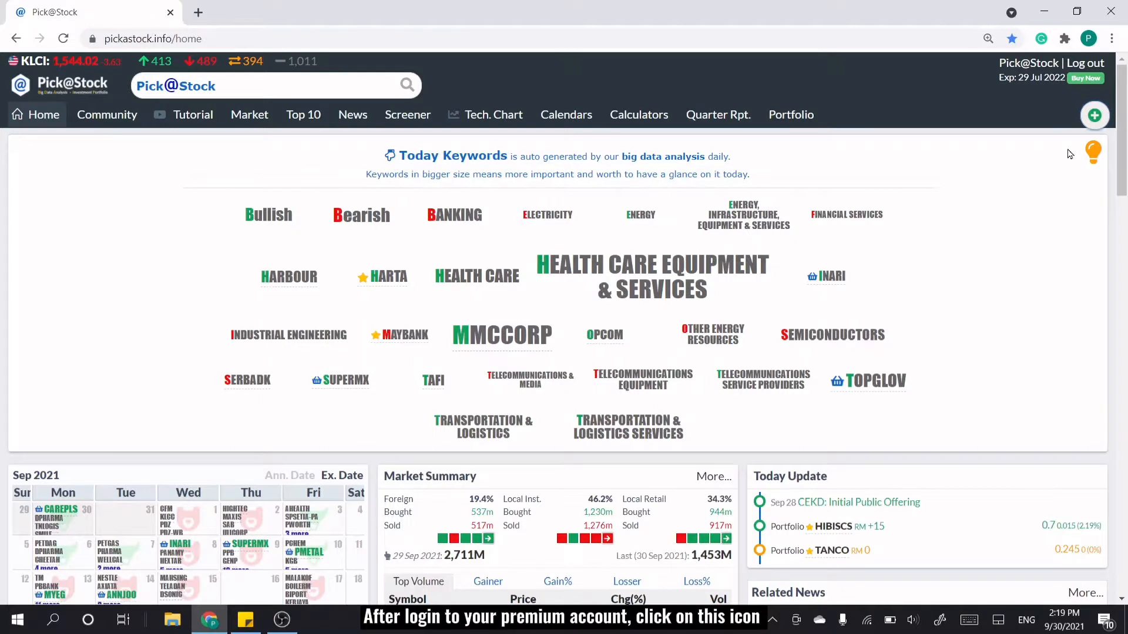
Expand, collapse, then re-expand the green plus menu to show basket, alert and sentiment shortcuts.
left_click(1094, 116)
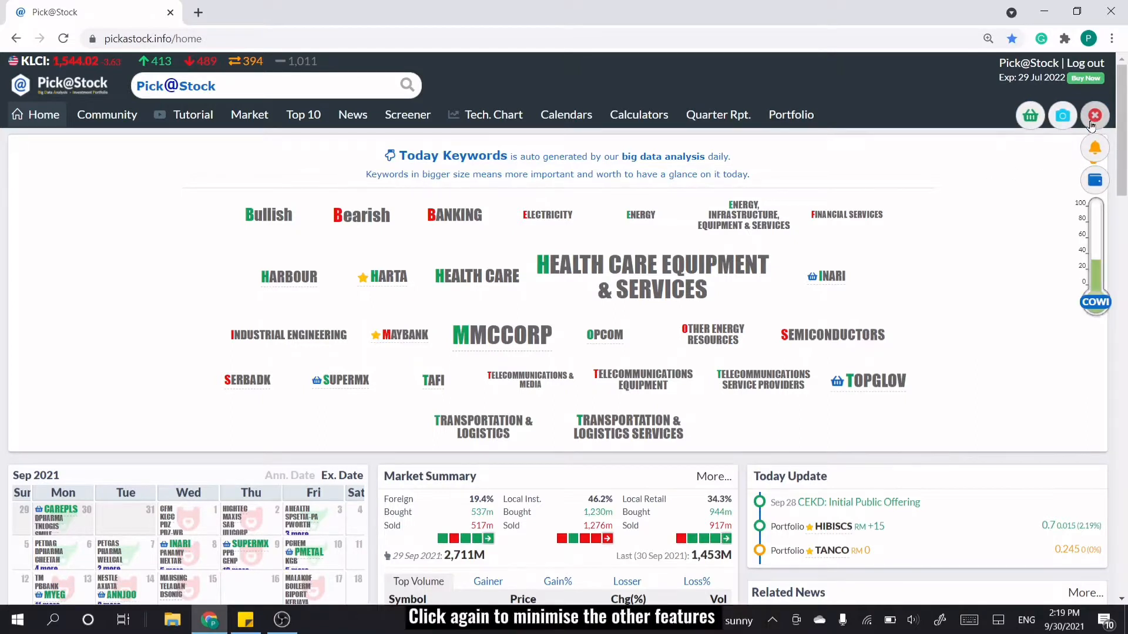
left_click(1094, 114)
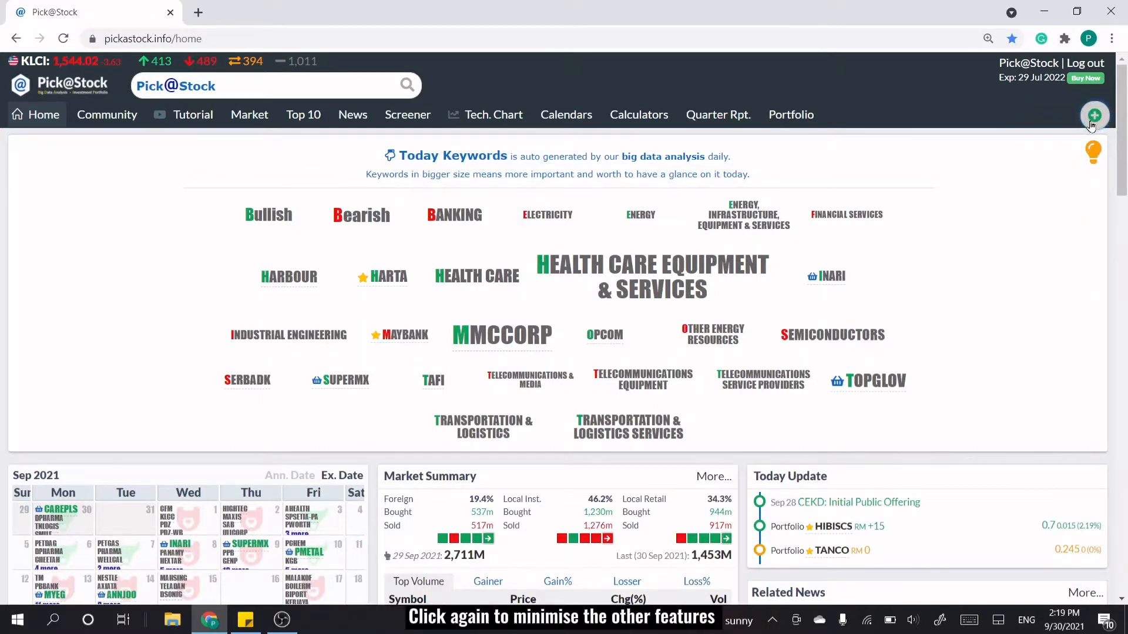
left_click(1093, 115)
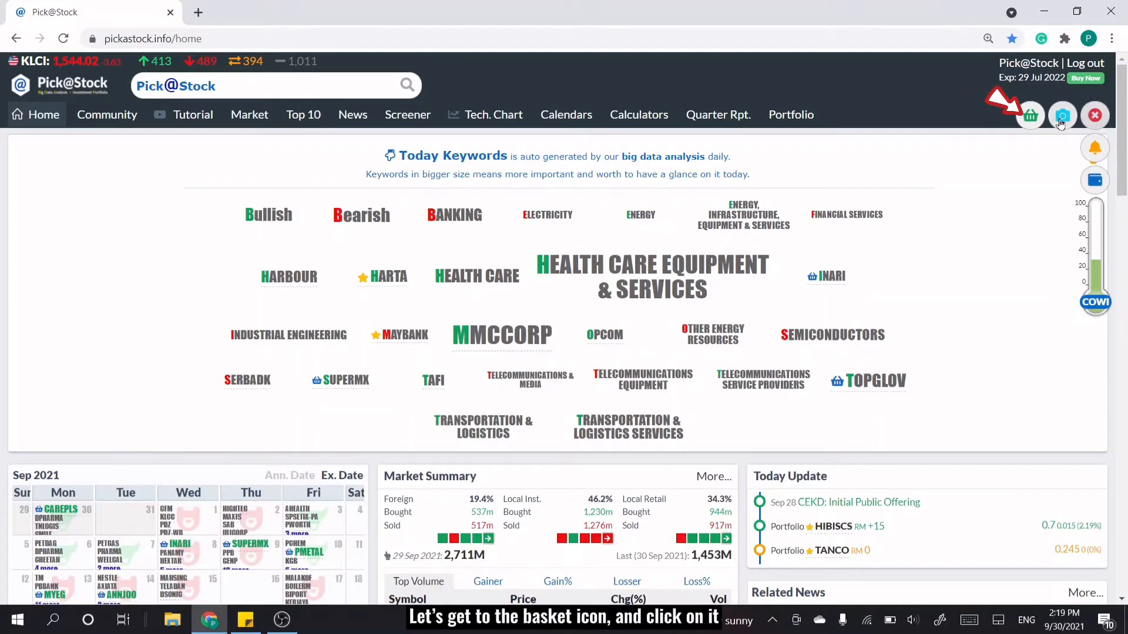
Add a new stock basket with the subject 'bank' from the All Baskets list.
left_click(1029, 116)
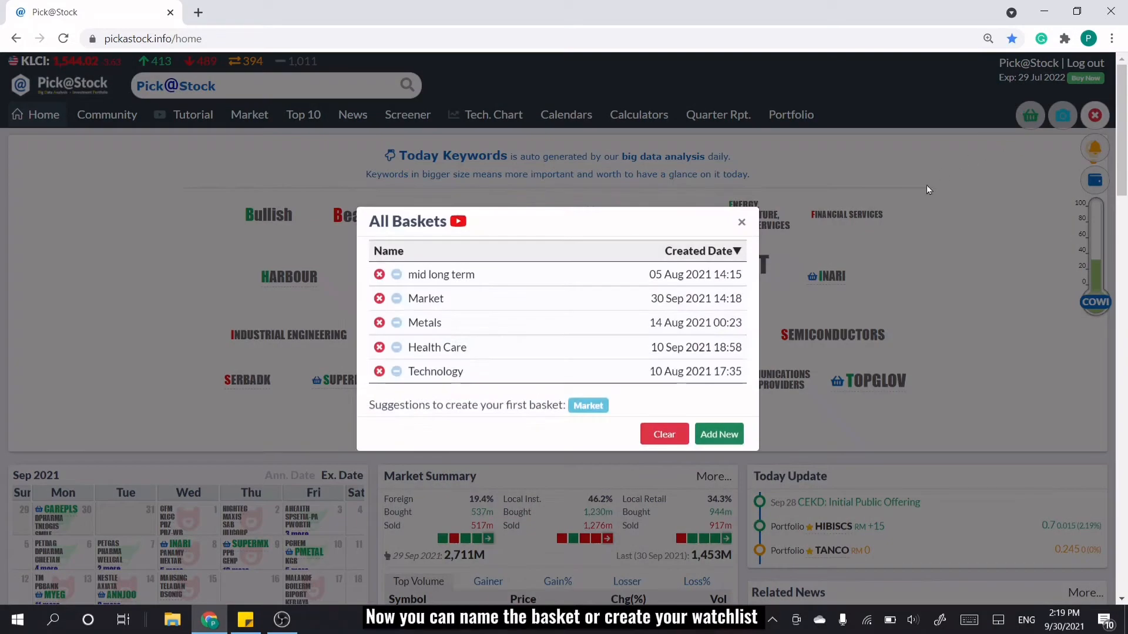
left_click(718, 433)
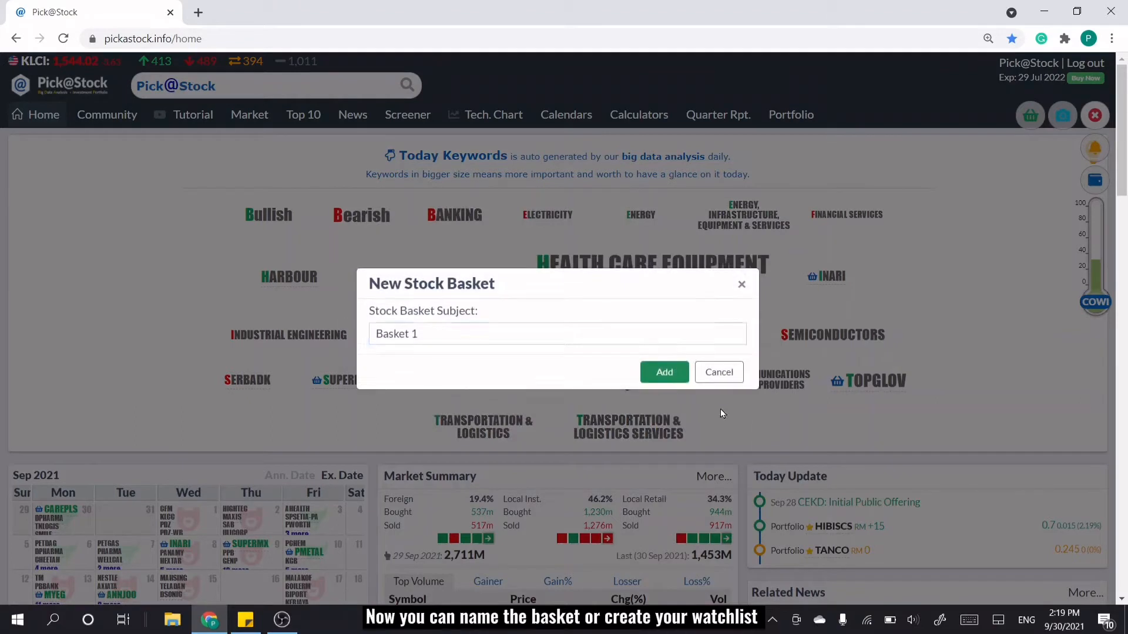
type("bank")
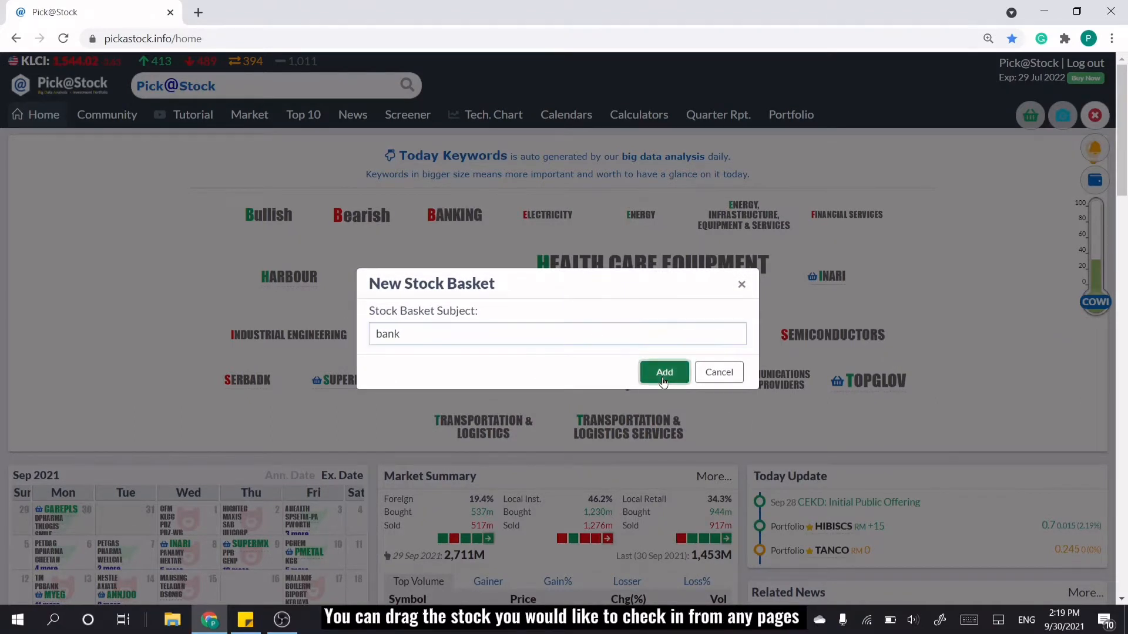
left_click(663, 372)
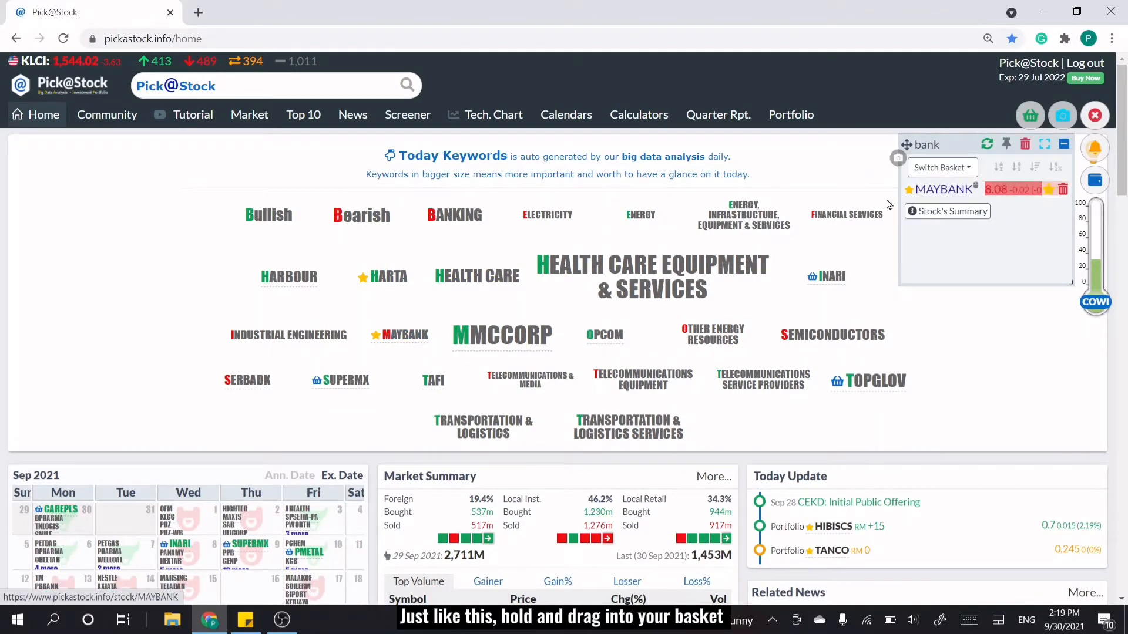
Open the Banking sector comparison and add HLBANK to the bank basket.
left_click(454, 215)
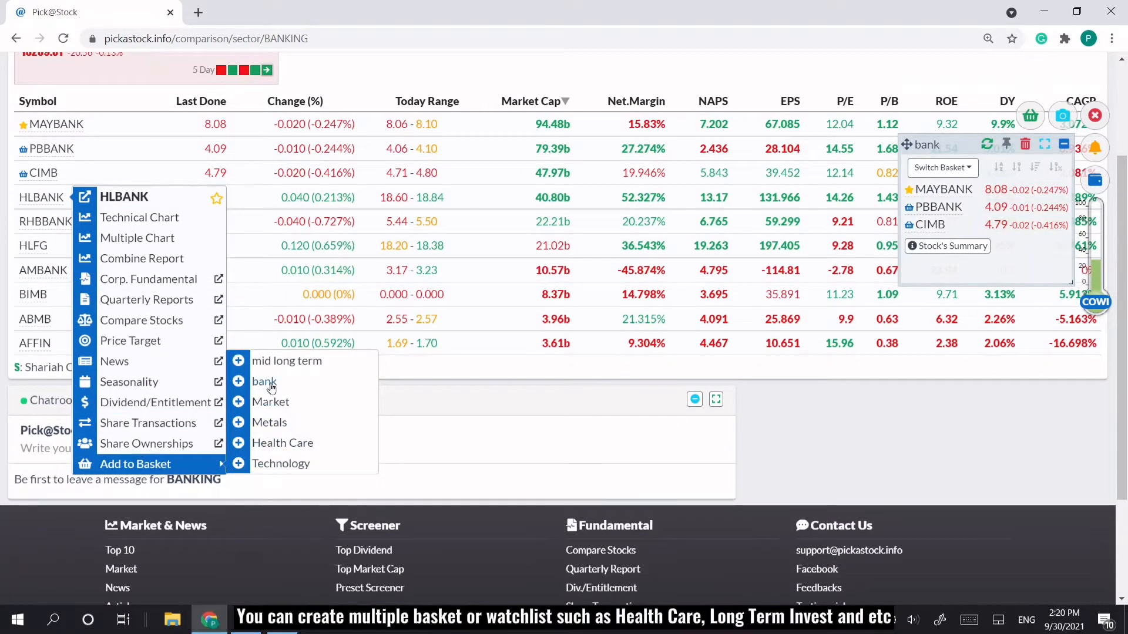
left_click(264, 381)
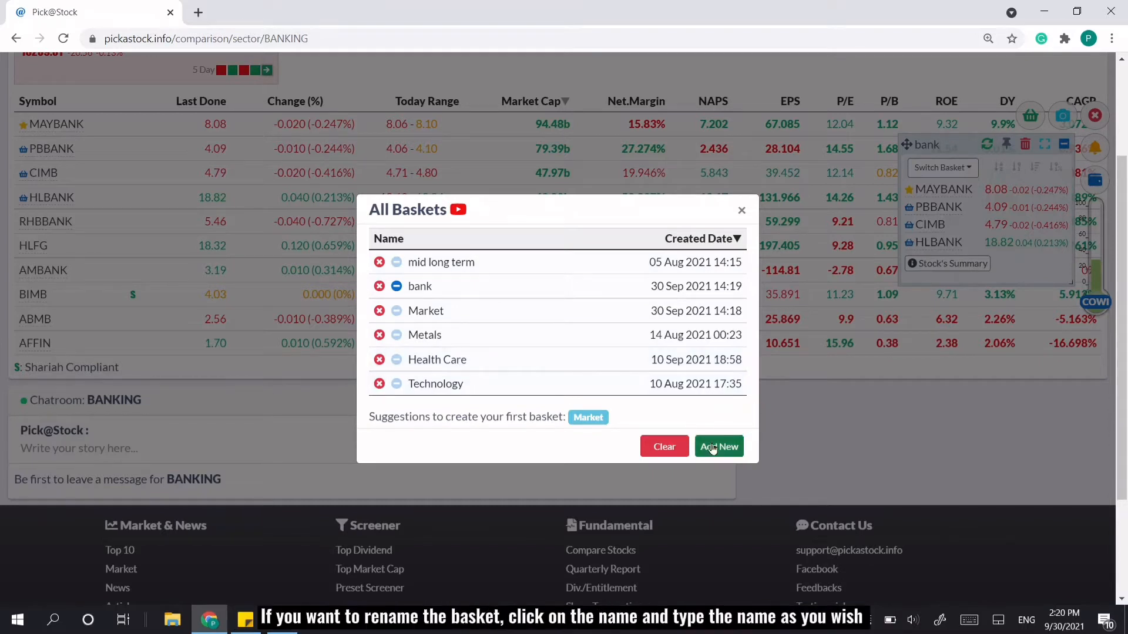
Close All Baskets, rename the floating basket to 'BANK MY', and open the basket switcher.
left_click(740, 210)
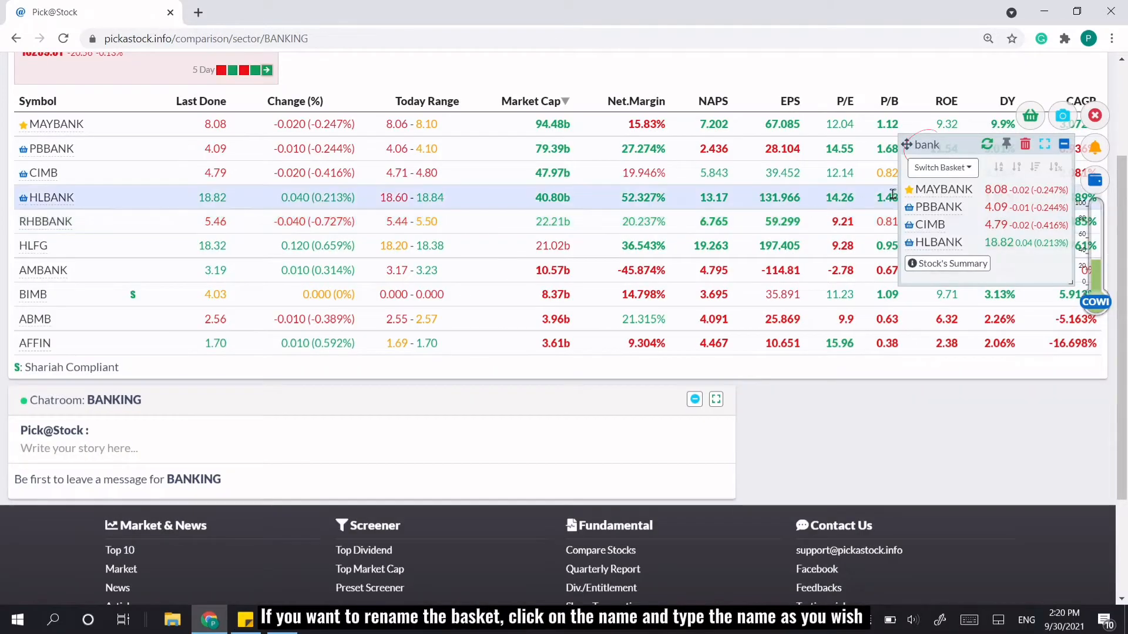
left_click(927, 144)
type("BANK MY")
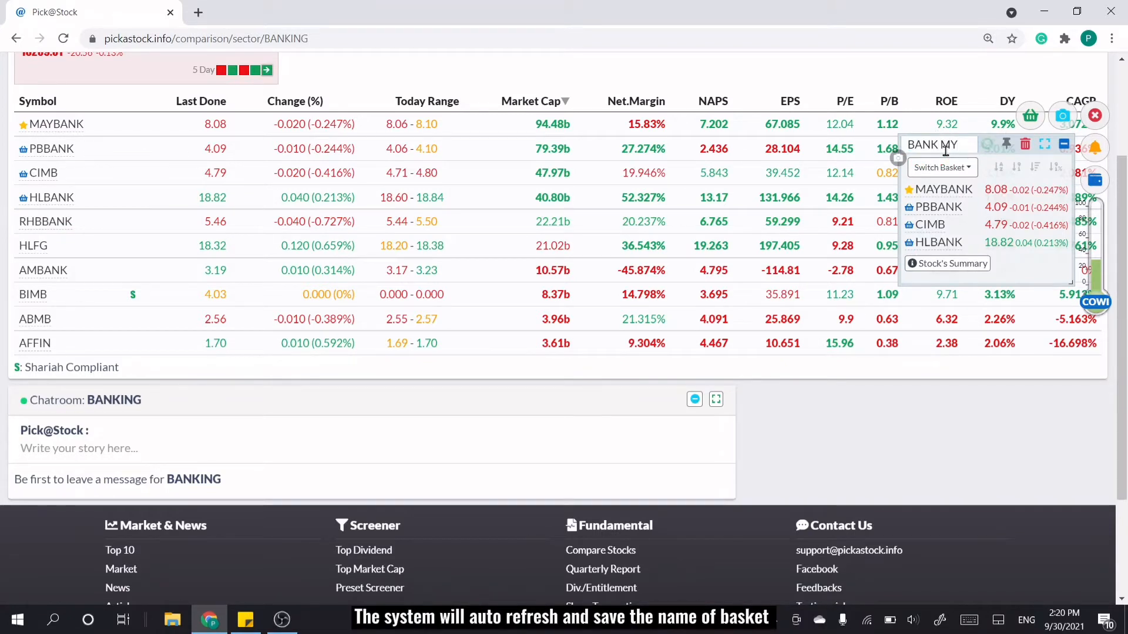
left_click(942, 167)
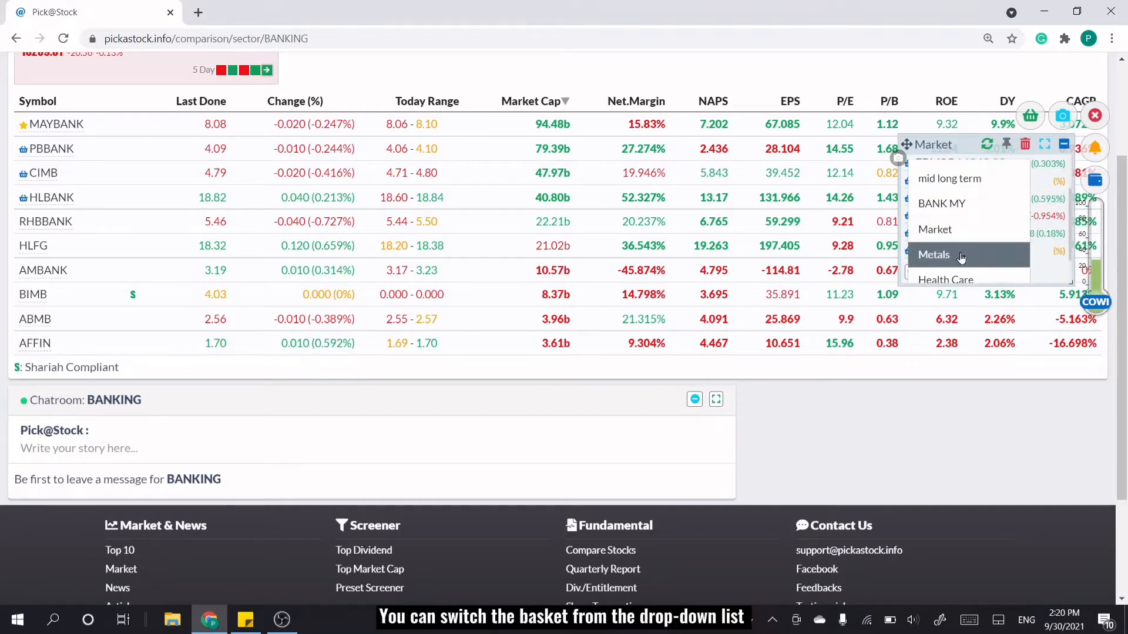
Switch to the Metals basket, sort by volume then price change %, and remove MSC.
left_click(934, 254)
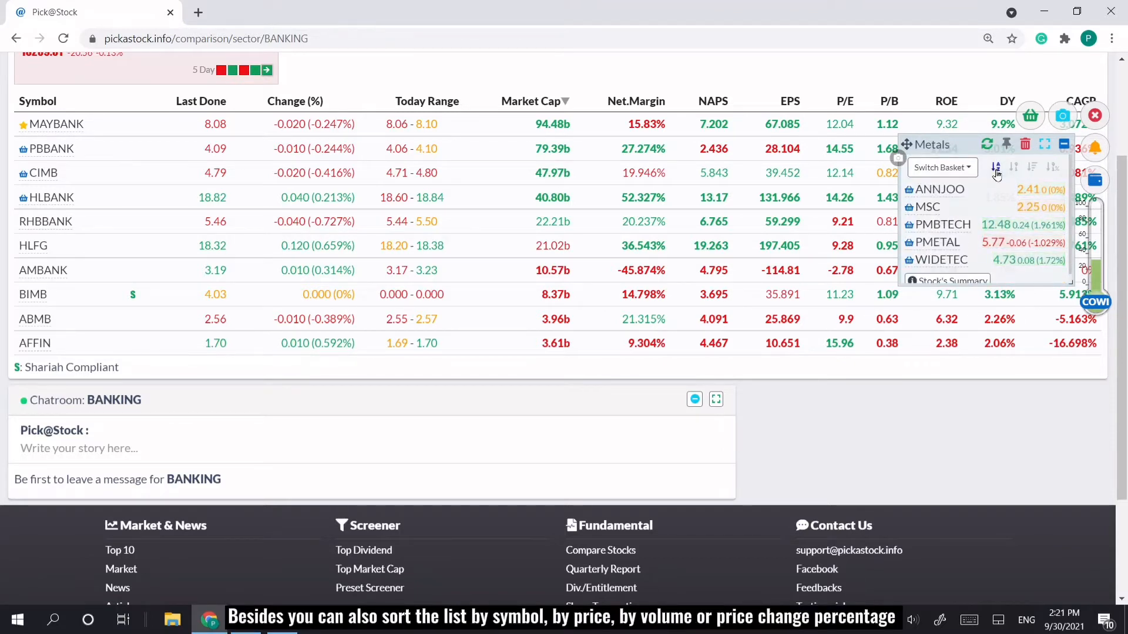
left_click(1032, 167)
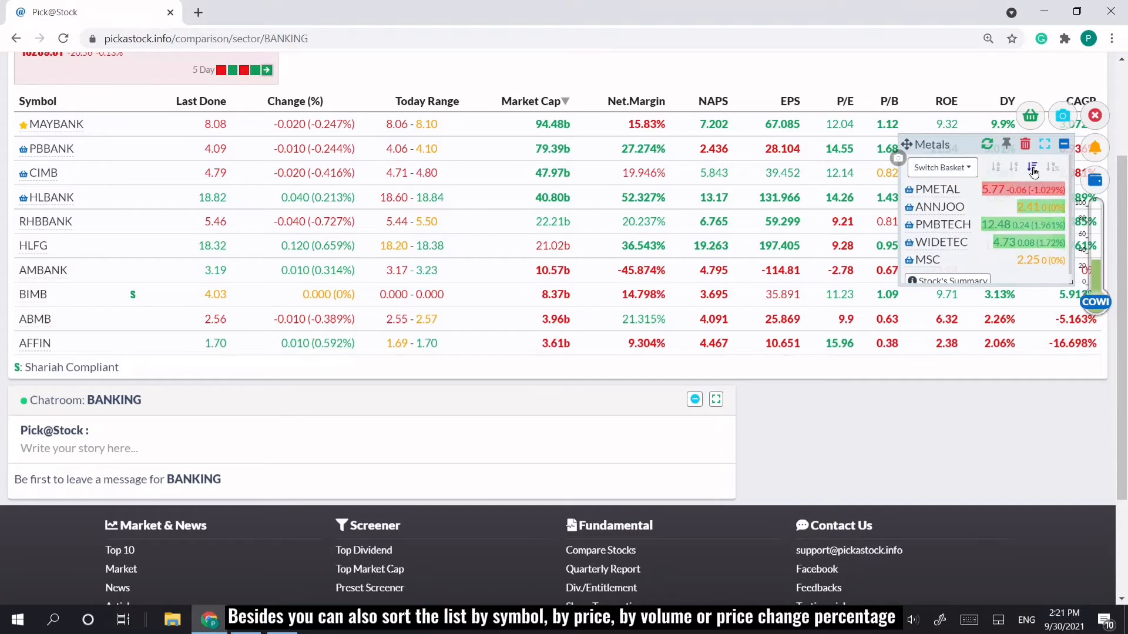
left_click(1032, 167)
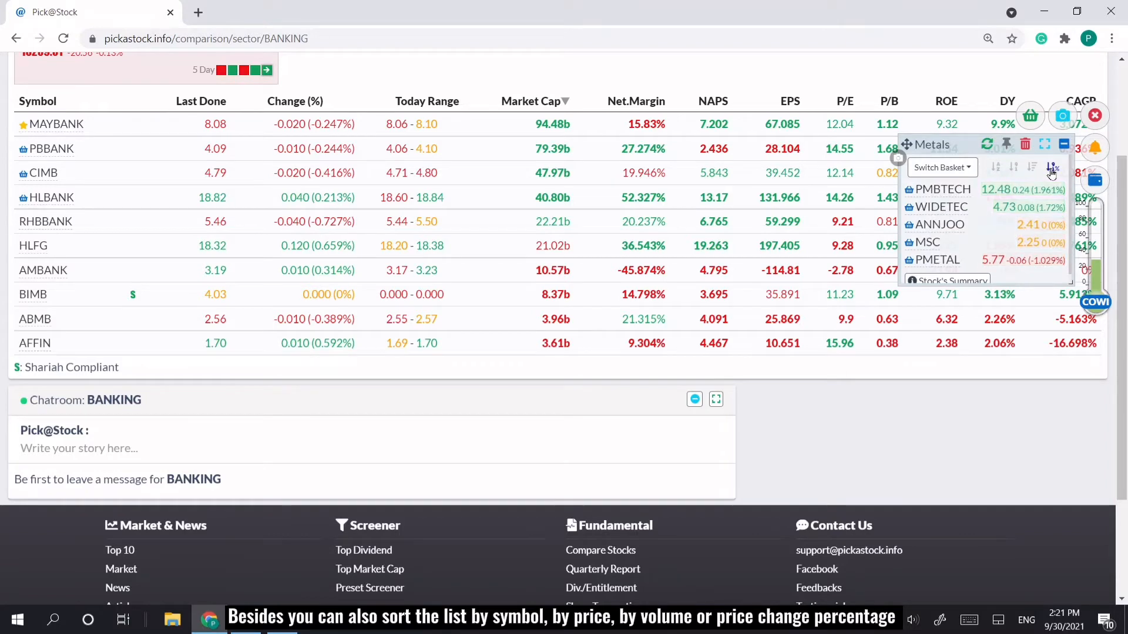
mouse_move(1036, 225)
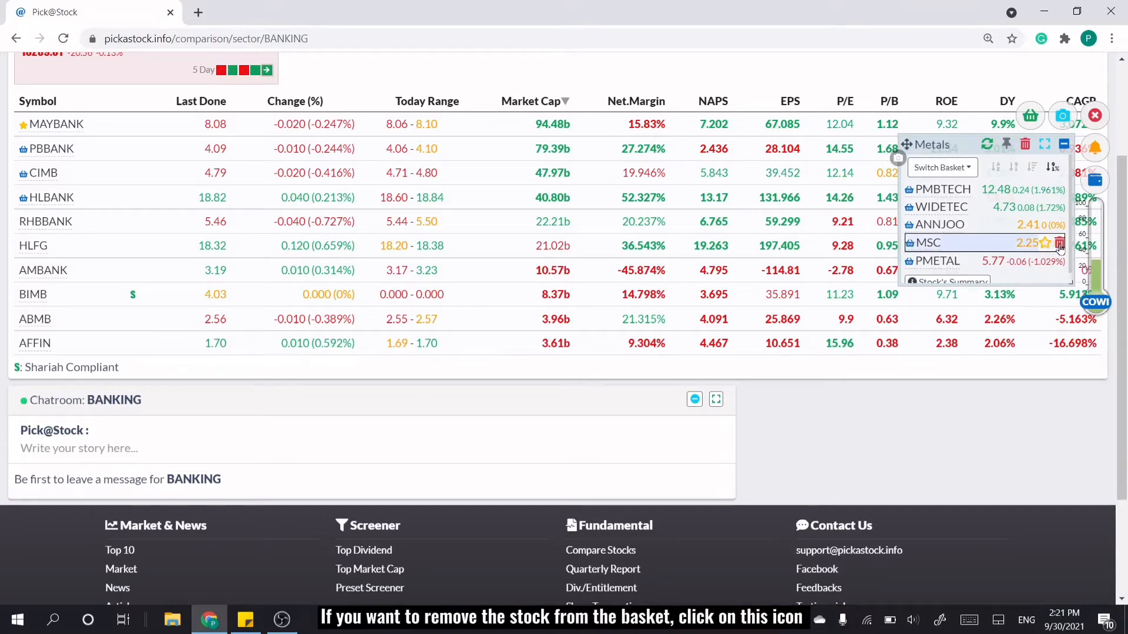
left_click(1060, 242)
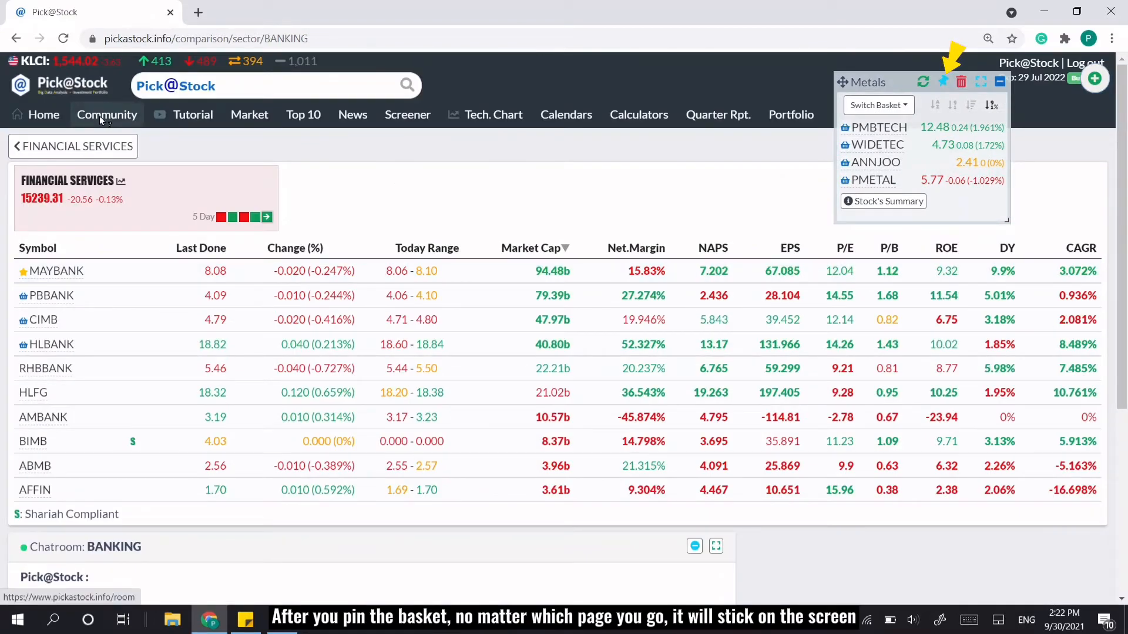
Visit the Market and Top 10 pages, then empty the Market basket.
left_click(249, 115)
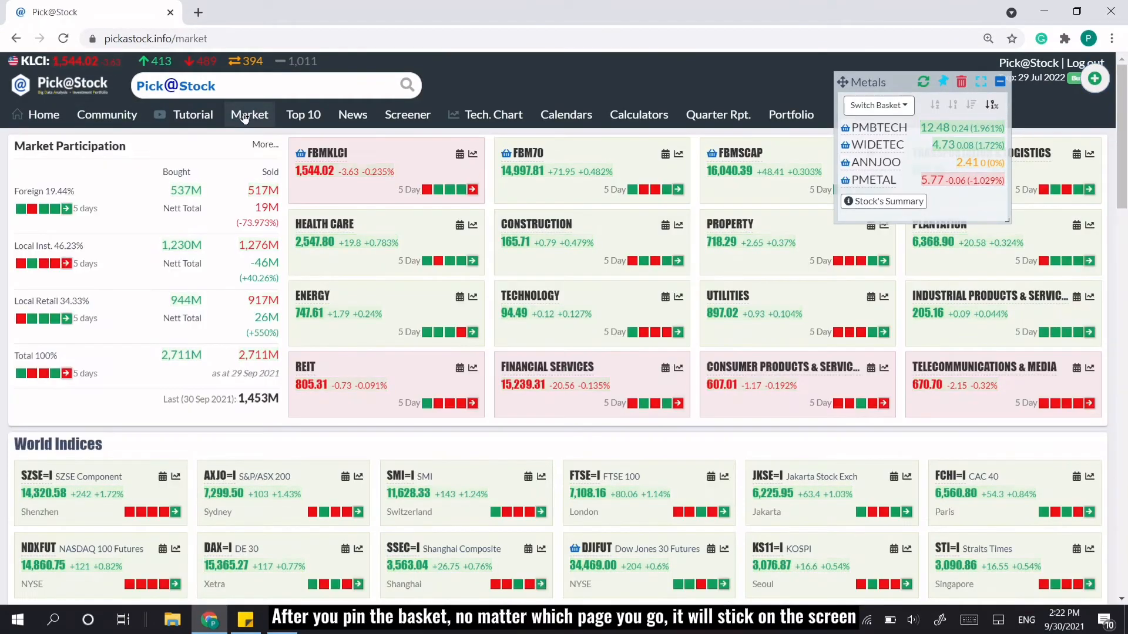
left_click(303, 114)
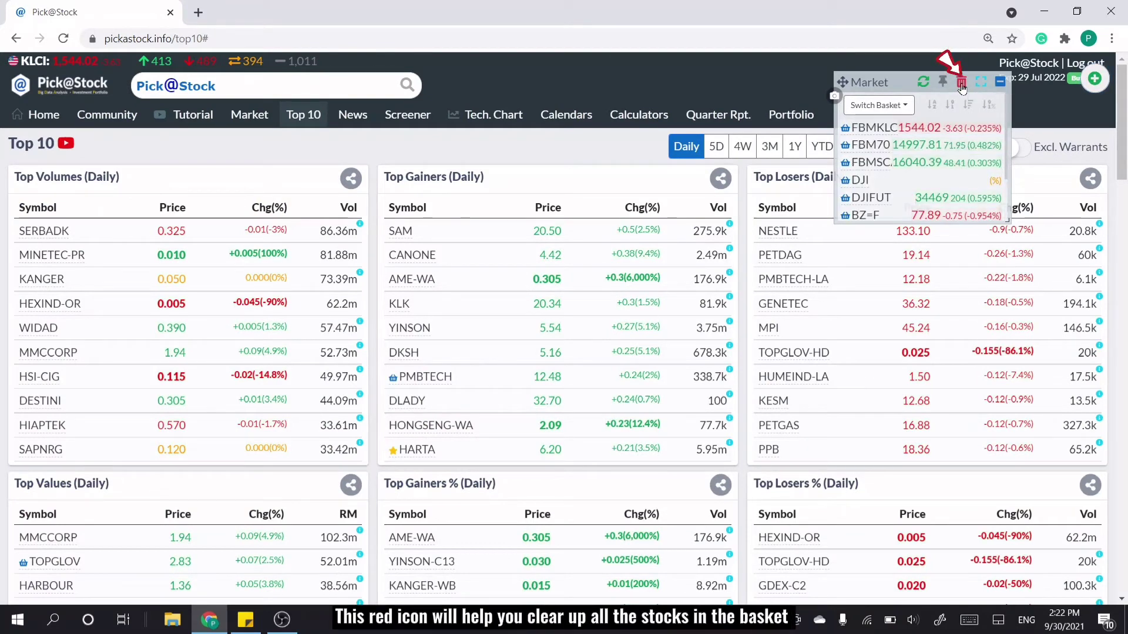
left_click(961, 81)
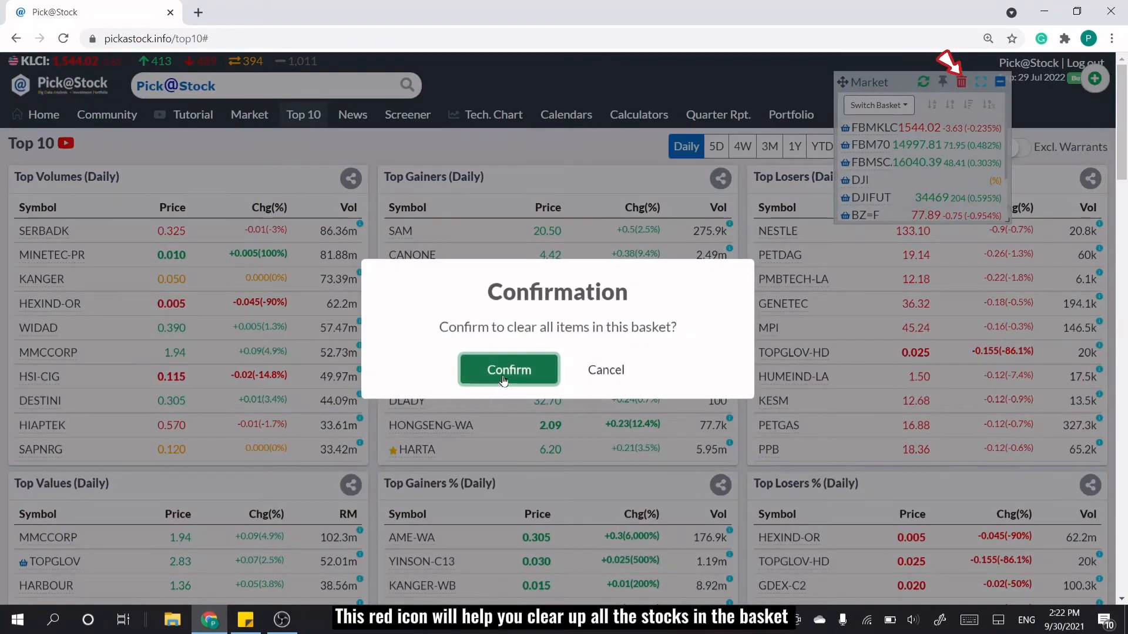
left_click(507, 369)
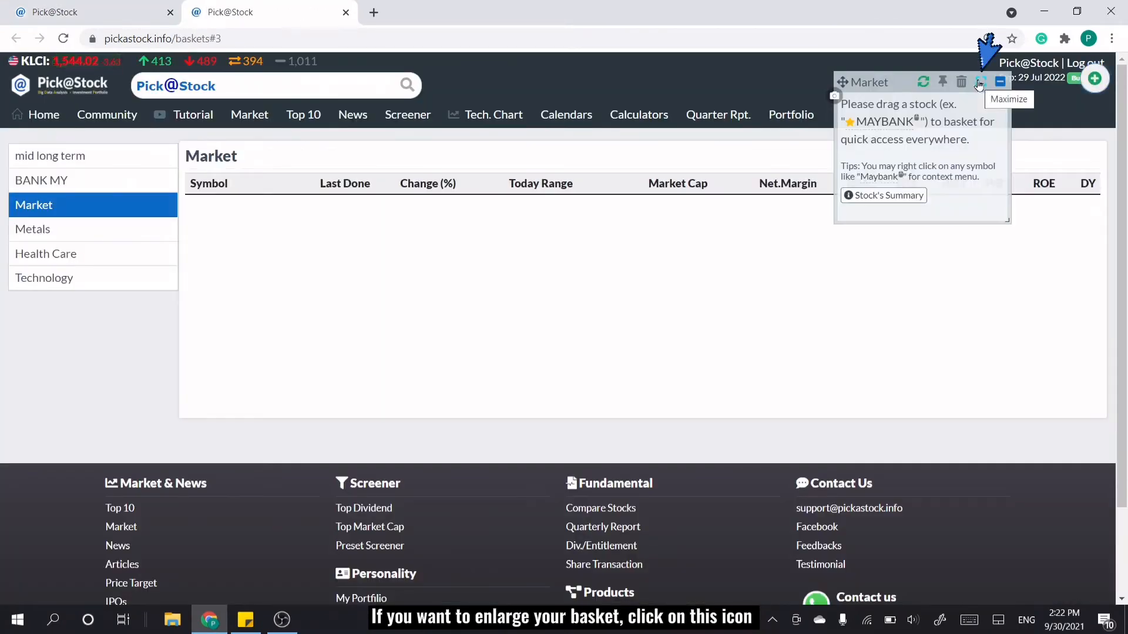
View the Health Care then Technology baskets, and minimise the floating basket panel.
left_click(45, 253)
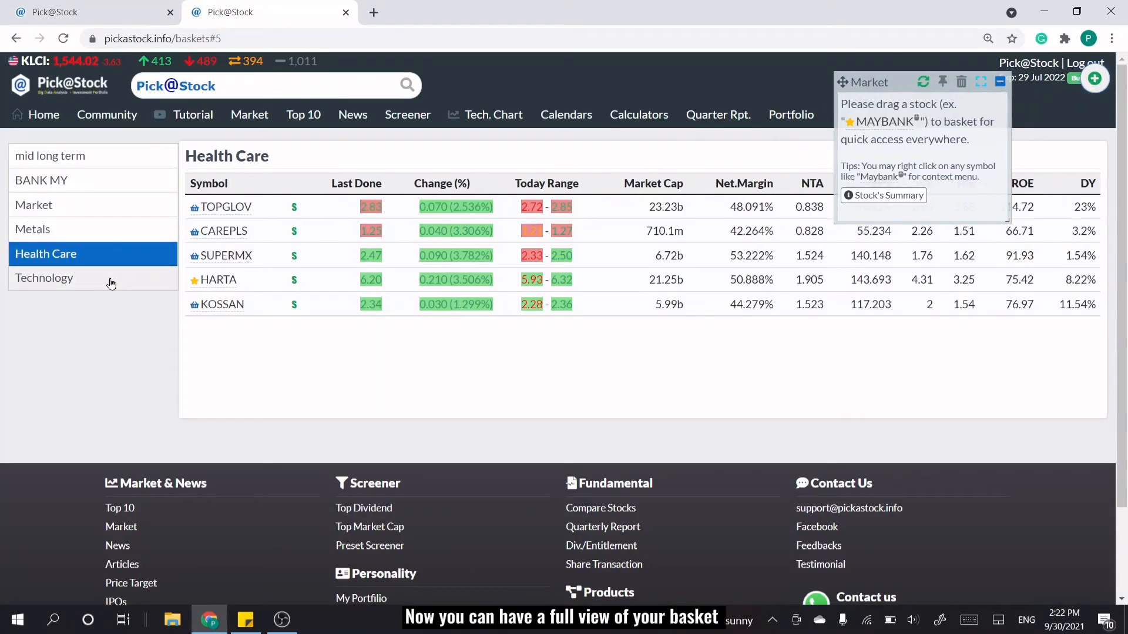
left_click(44, 278)
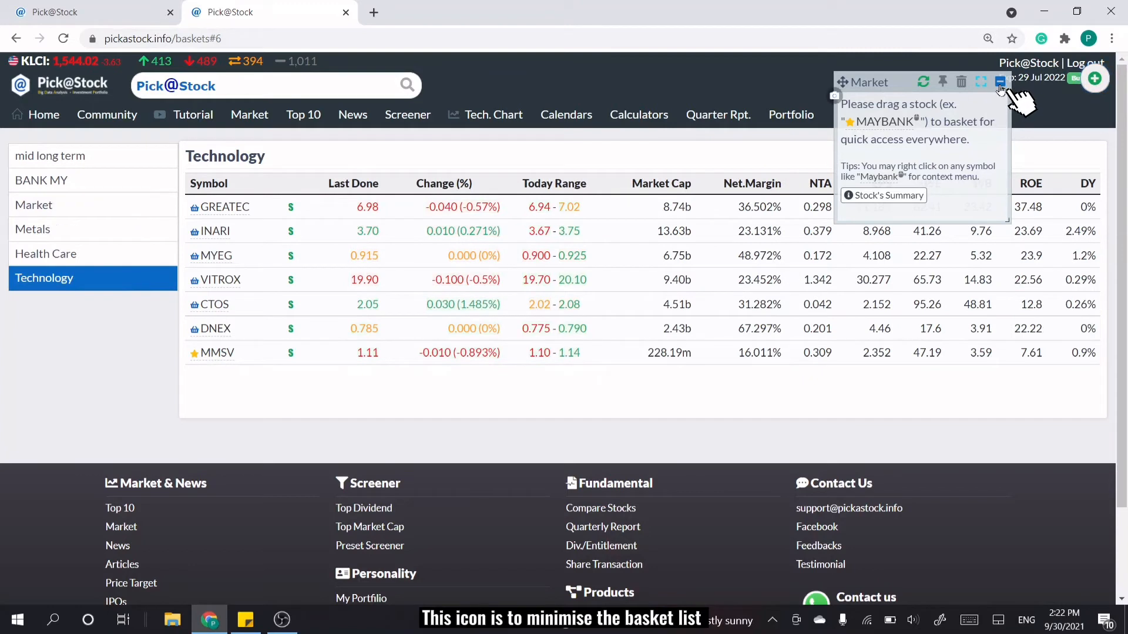
left_click(1000, 82)
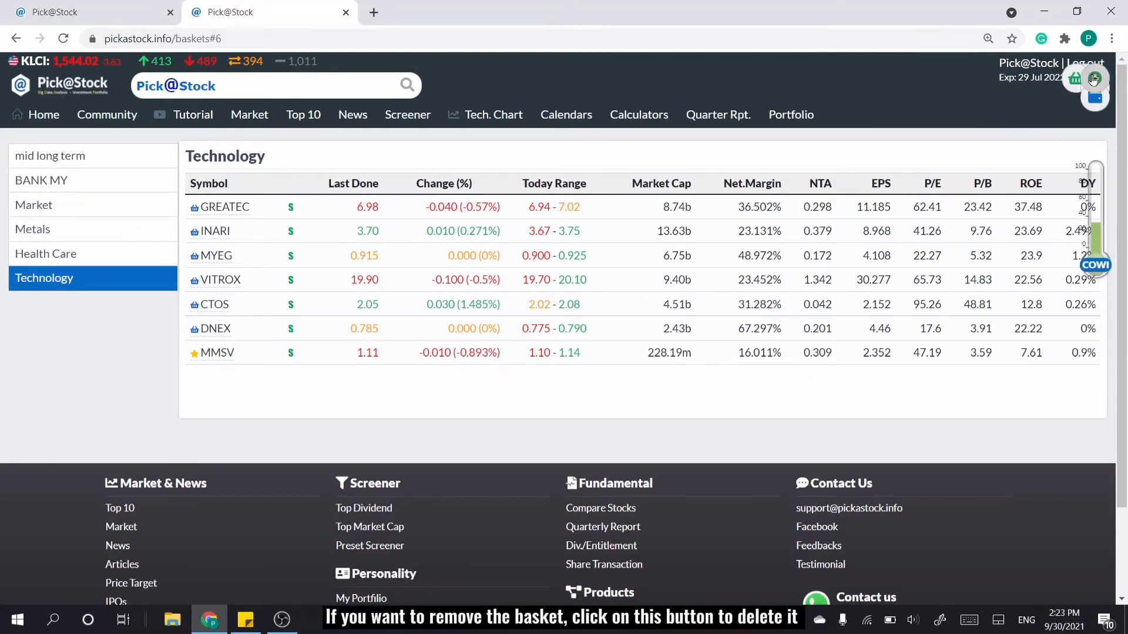
Delete the Market basket in All Baskets, cancelling the Clear all baskets prompt.
left_click(1075, 80)
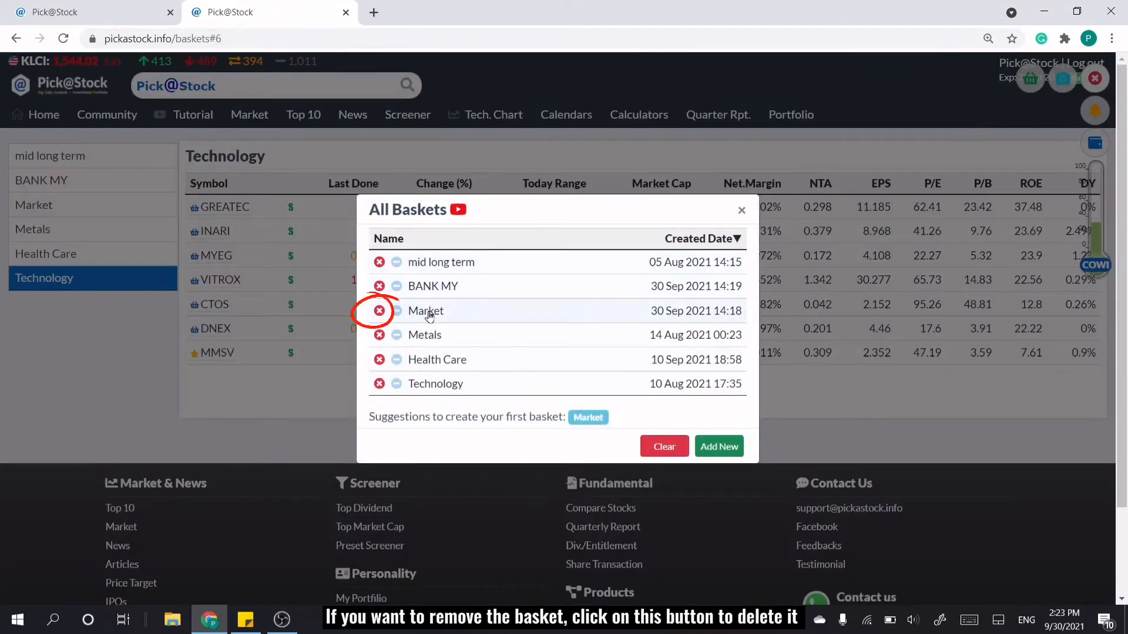
left_click(379, 311)
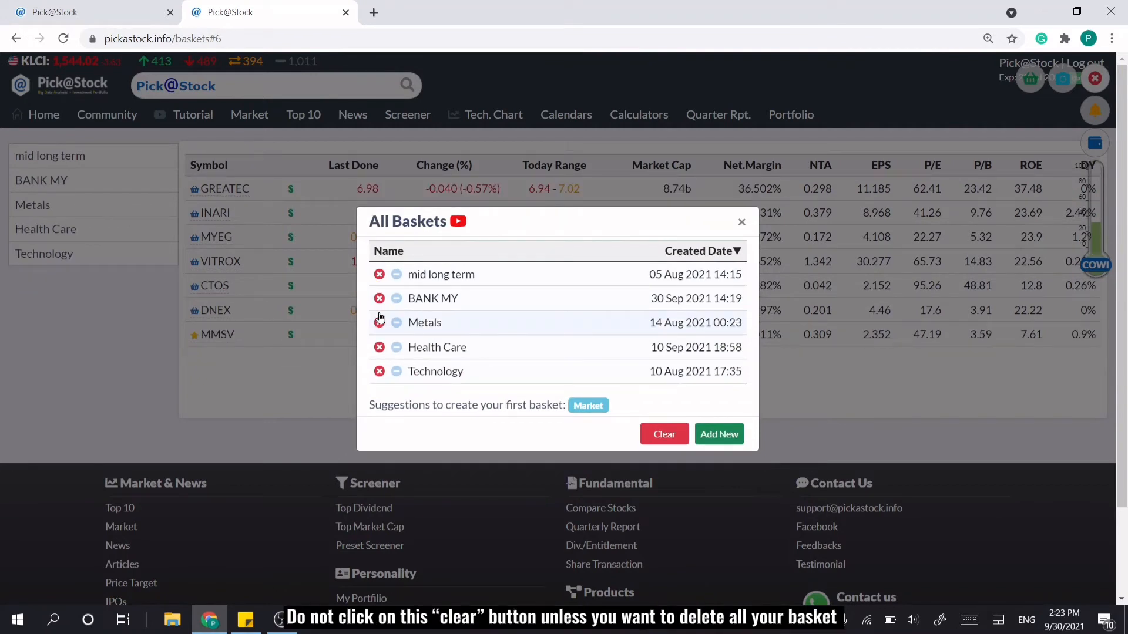
left_click(663, 433)
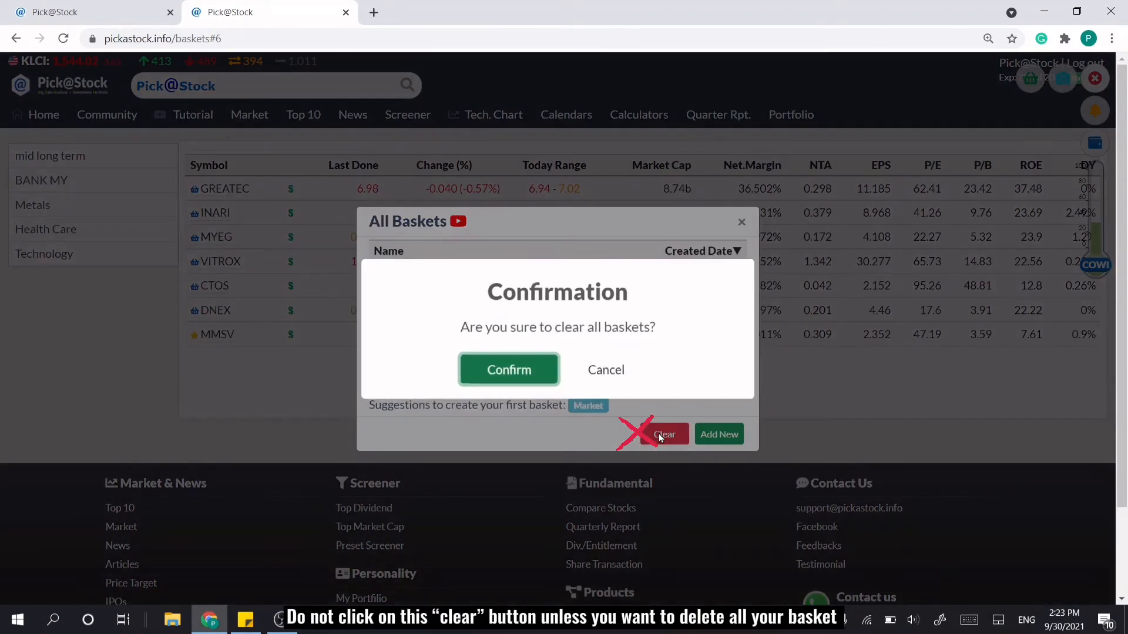
left_click(605, 370)
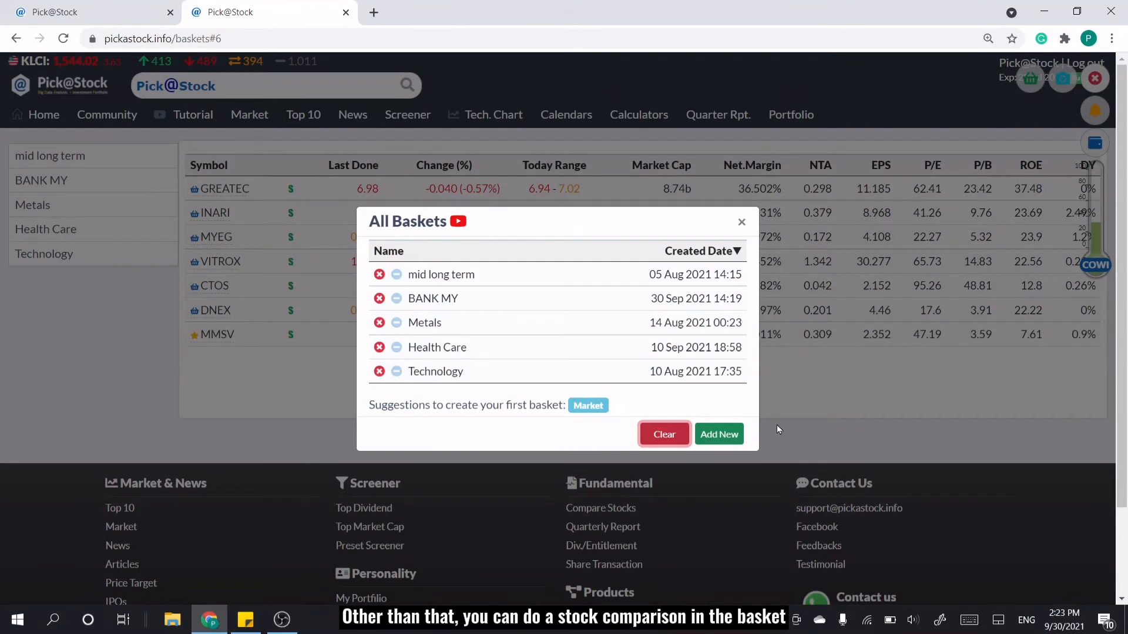
Close the baskets list and open TOPGLOV's technical chart from its context menu.
left_click(741, 221)
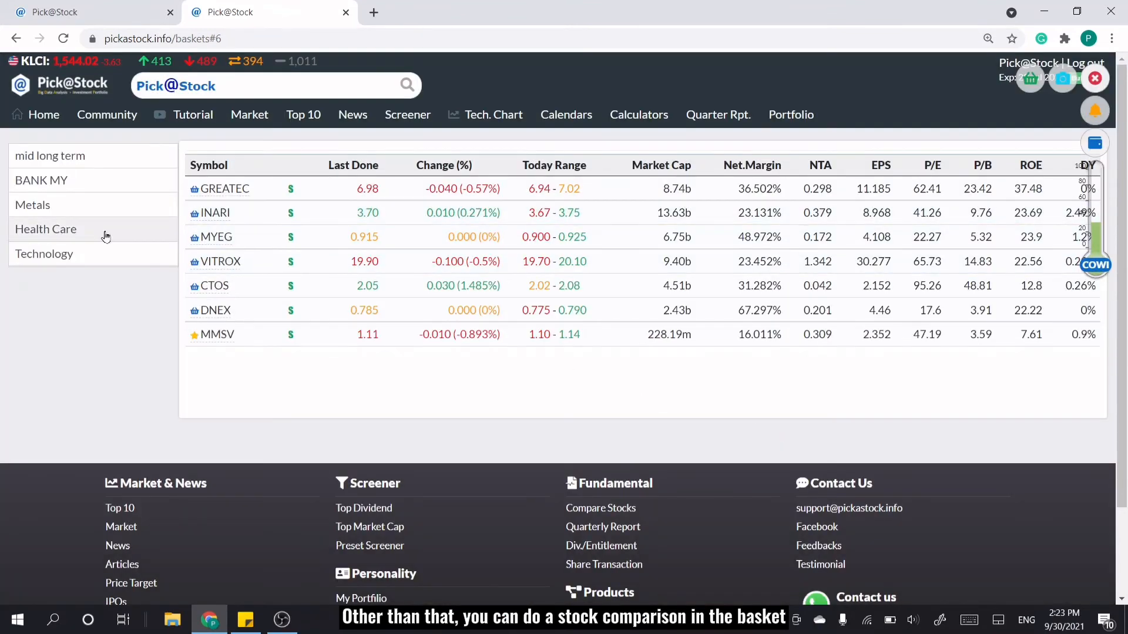
right_click(225, 206)
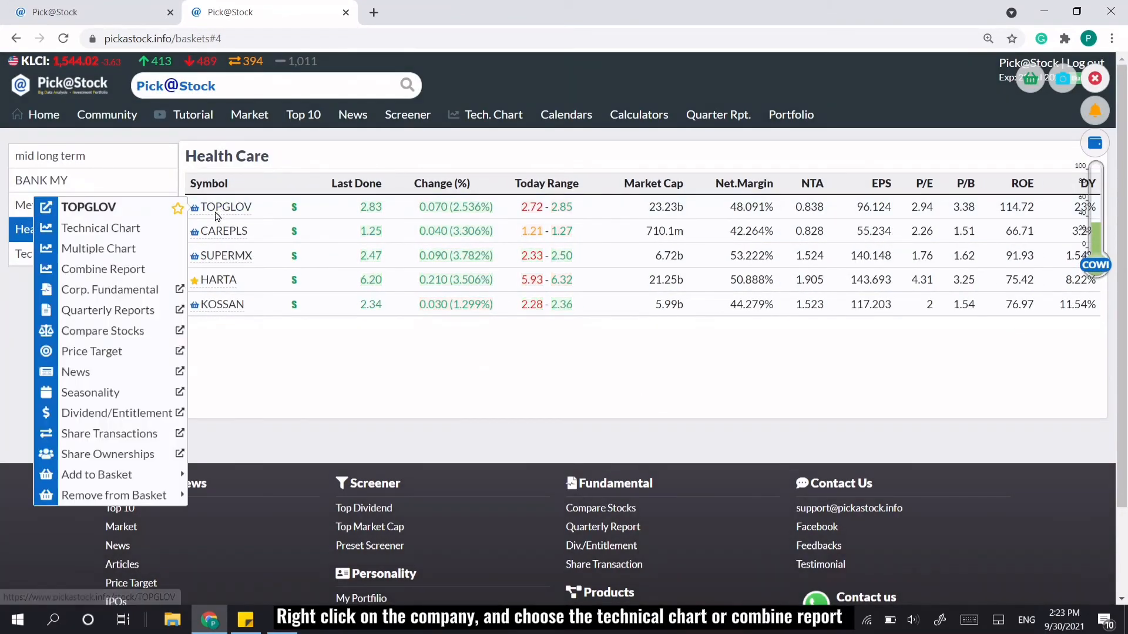
left_click(101, 228)
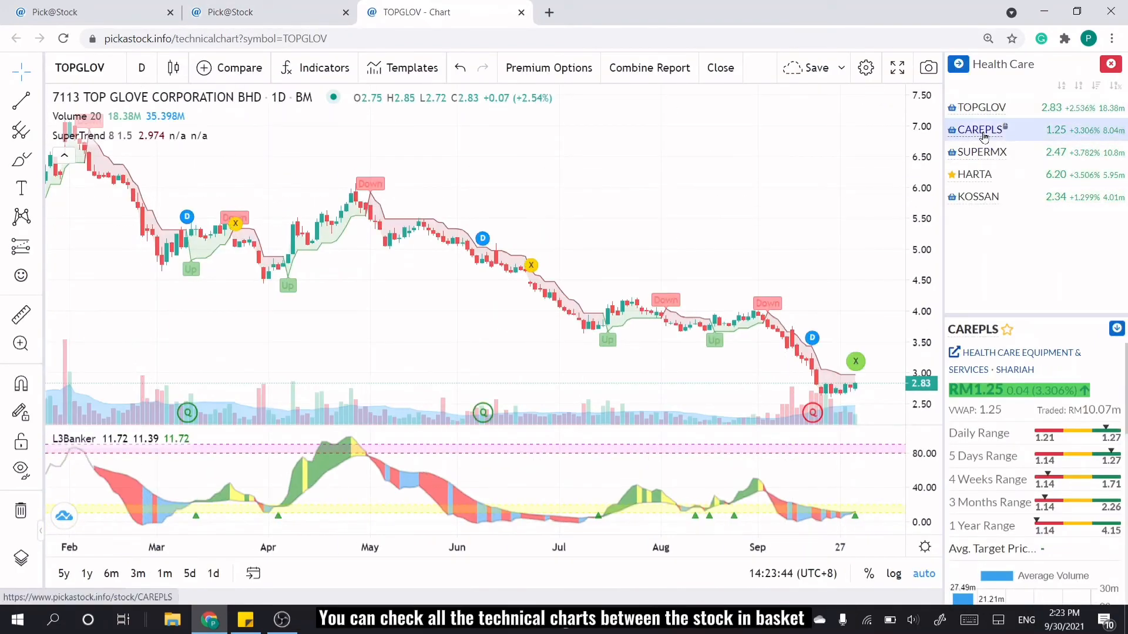
Switch the chart to Combine Report and select HARTA from the Health Care list.
left_click(983, 152)
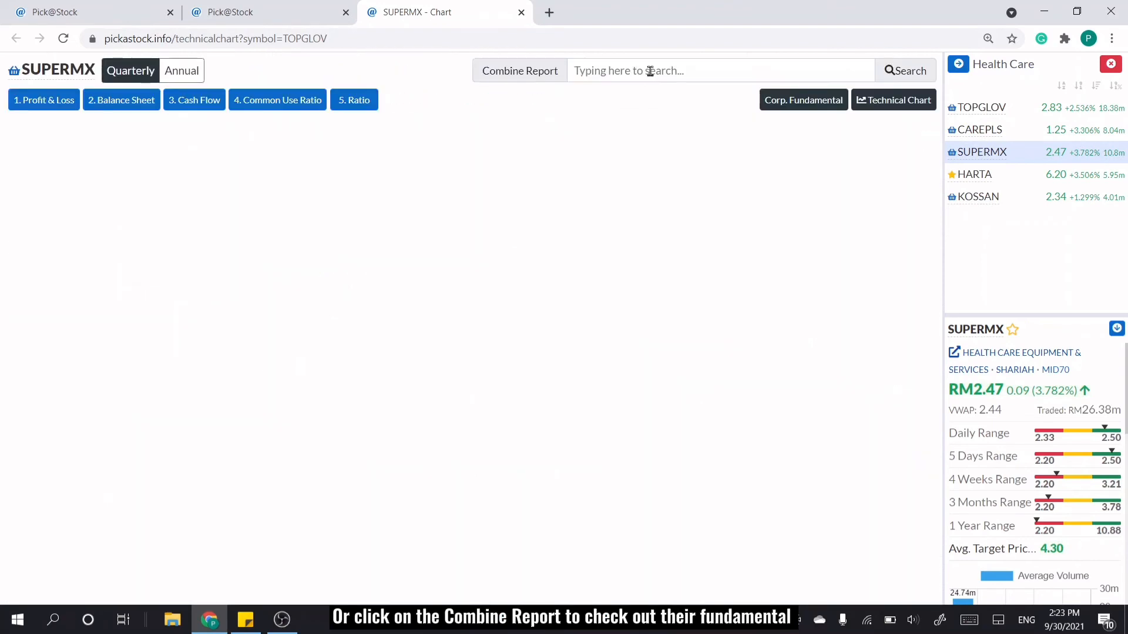
left_click(975, 174)
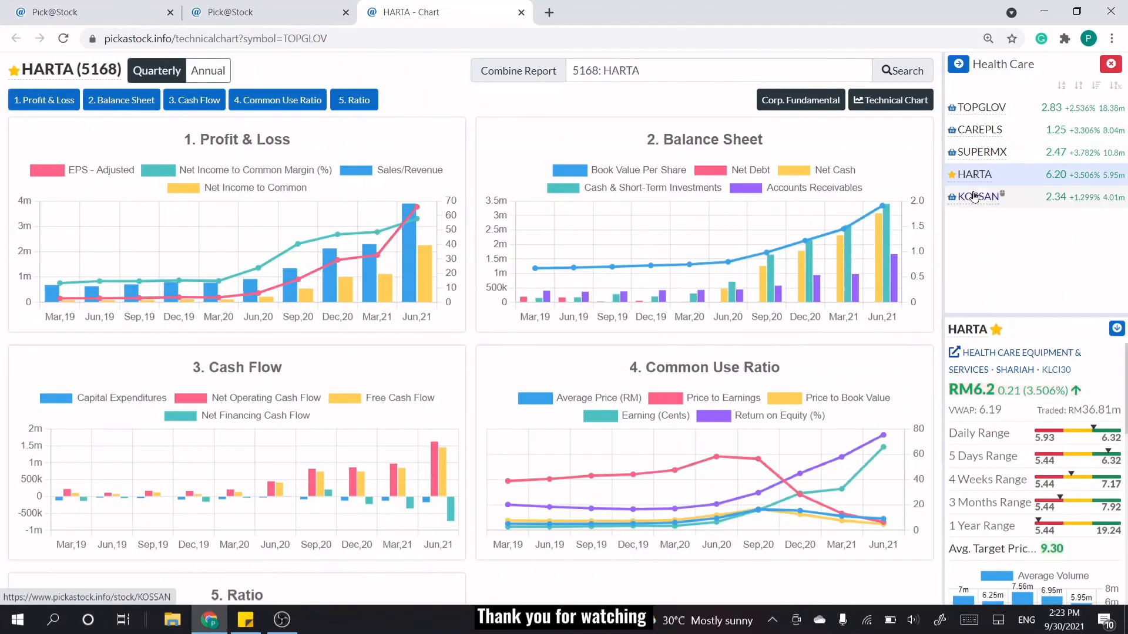